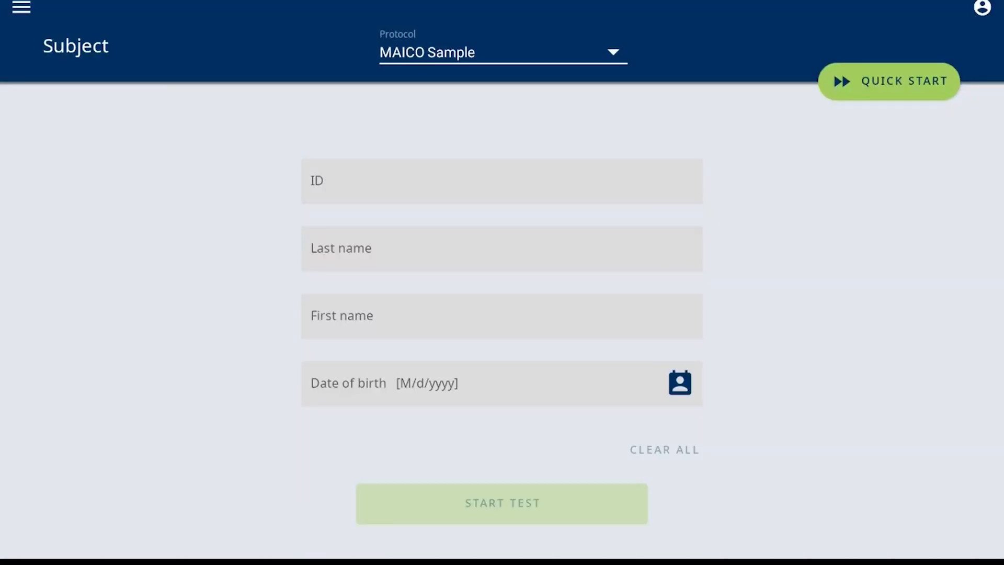
- Go to Manage Protocols from the side drawer, where only MAICO Sample is listed
click(21, 8)
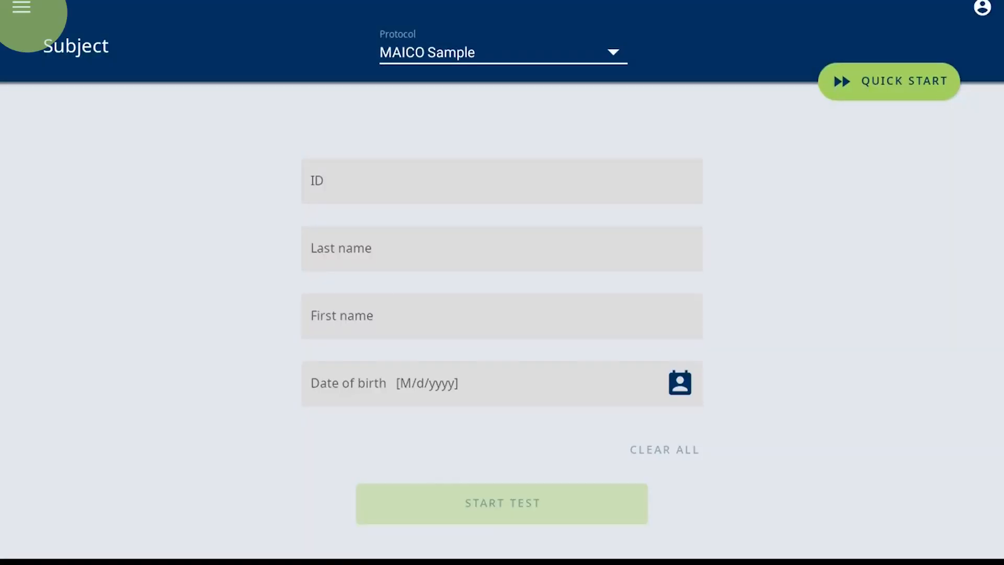
click(21, 8)
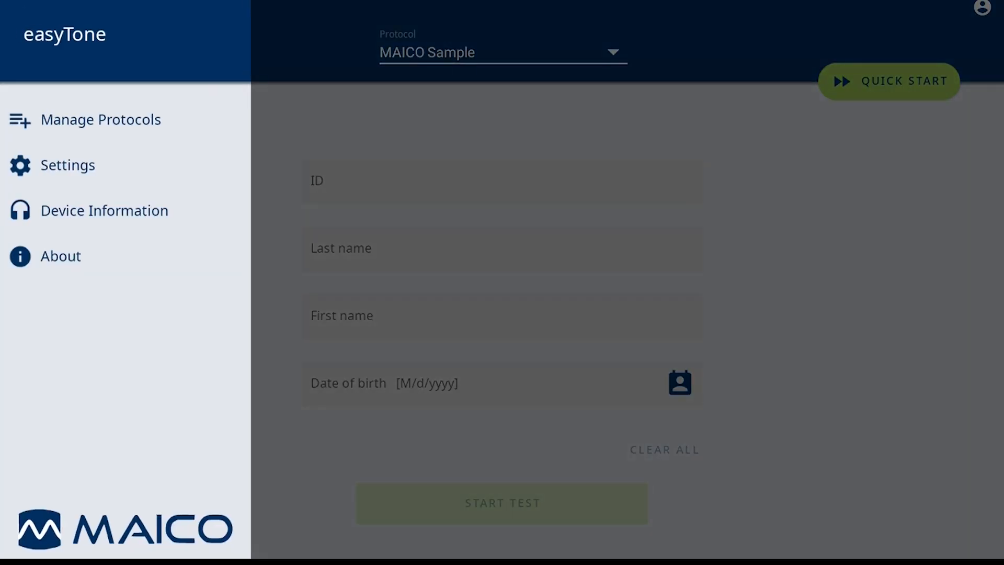
click(100, 119)
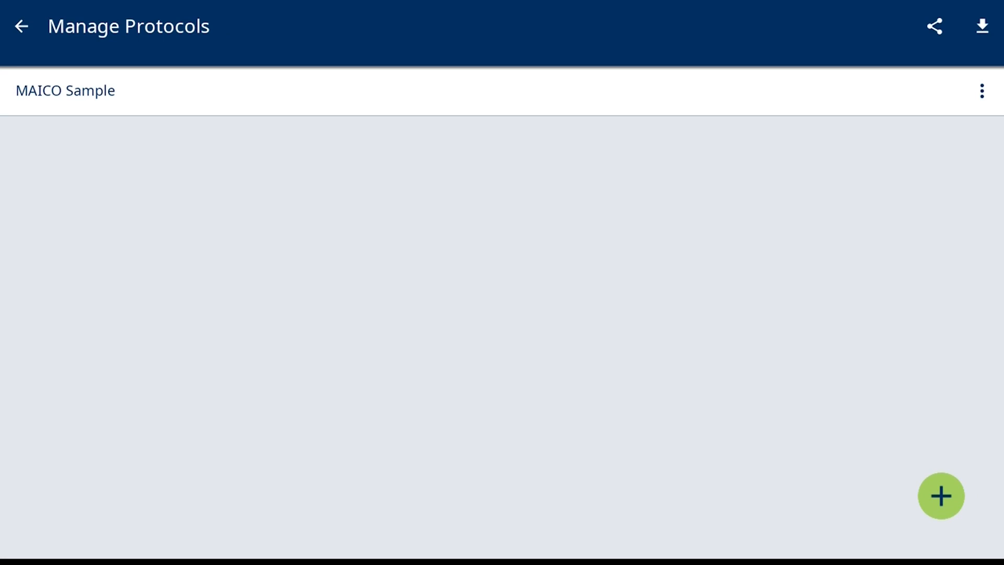
click(942, 496)
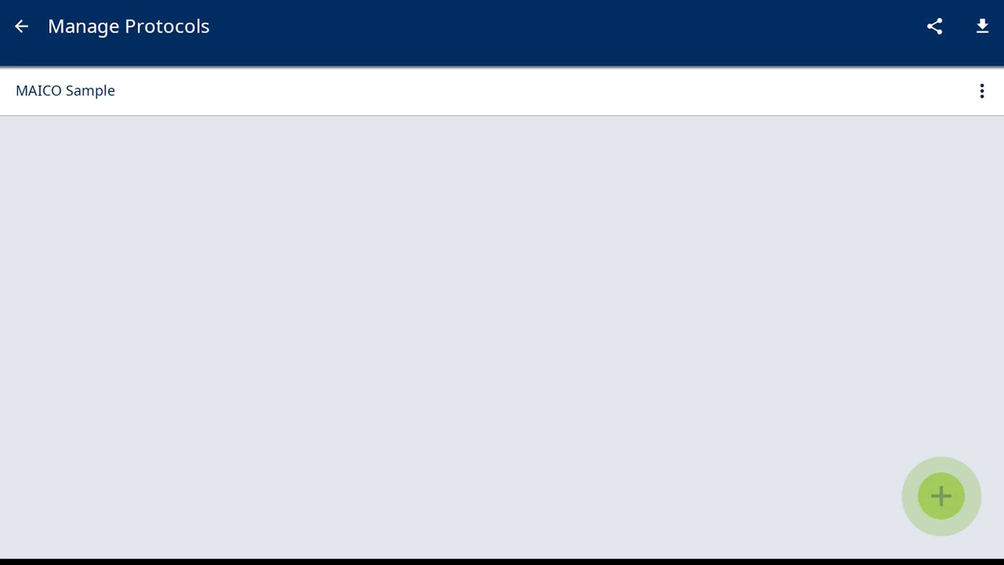
- Start a new protocol named Audiometry of type Pure tone audiometry and continue
click(942, 498)
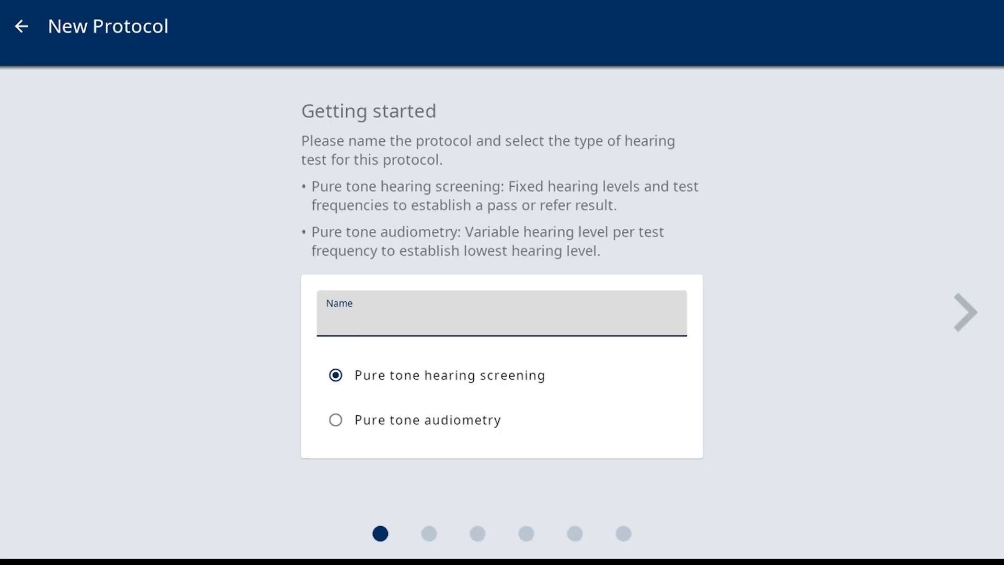
click(501, 320)
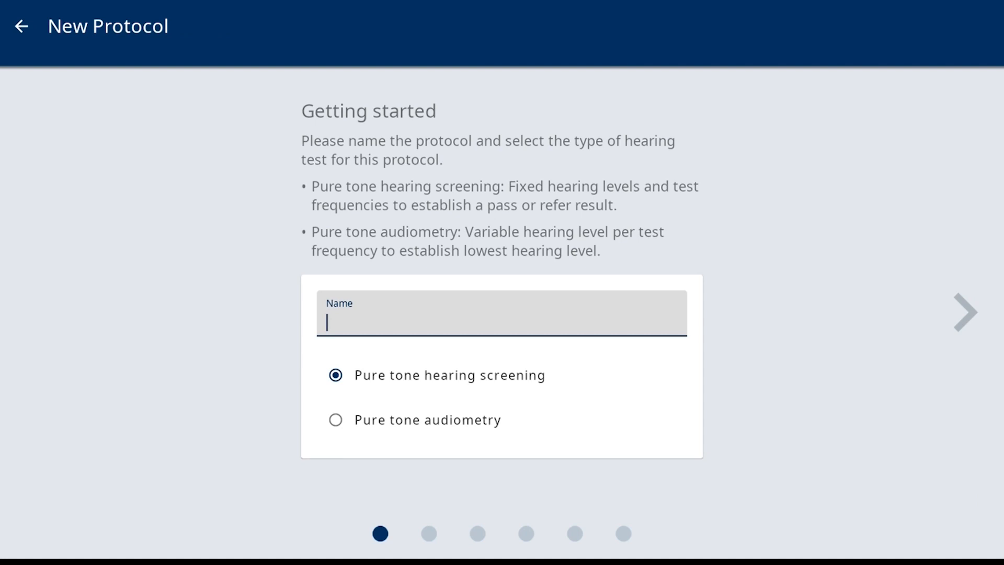
click(449, 374)
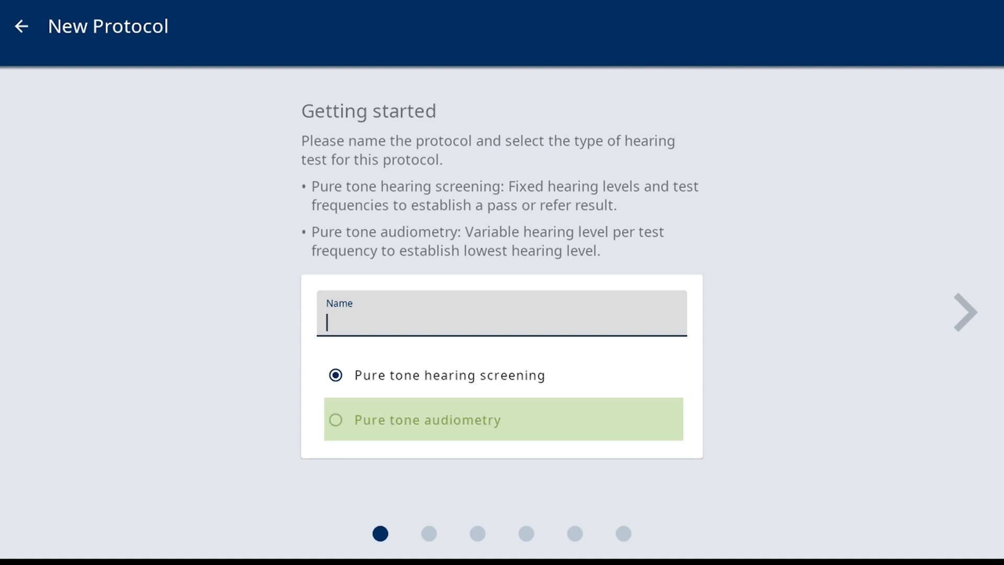
click(501, 313)
text(Audiometry)
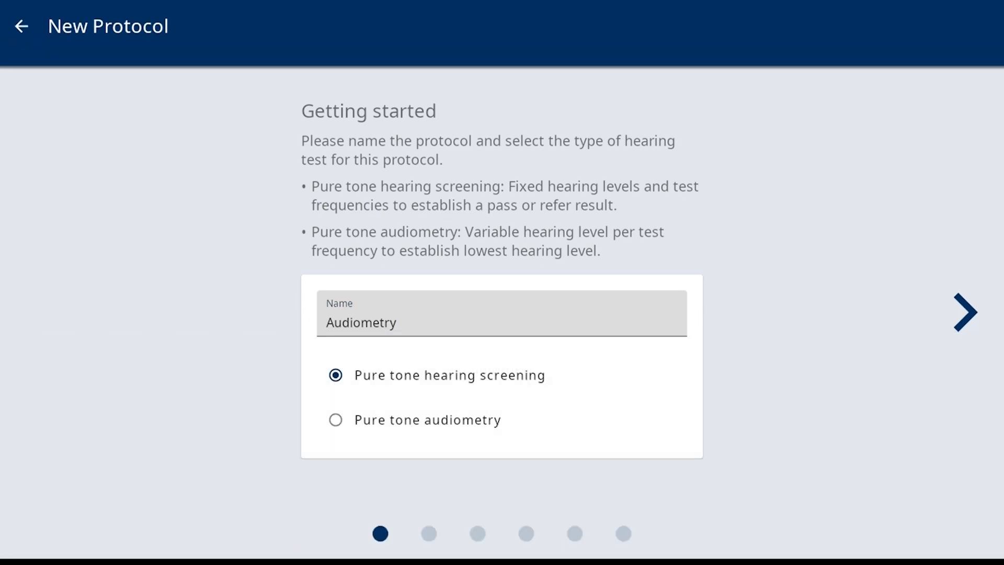
click(336, 420)
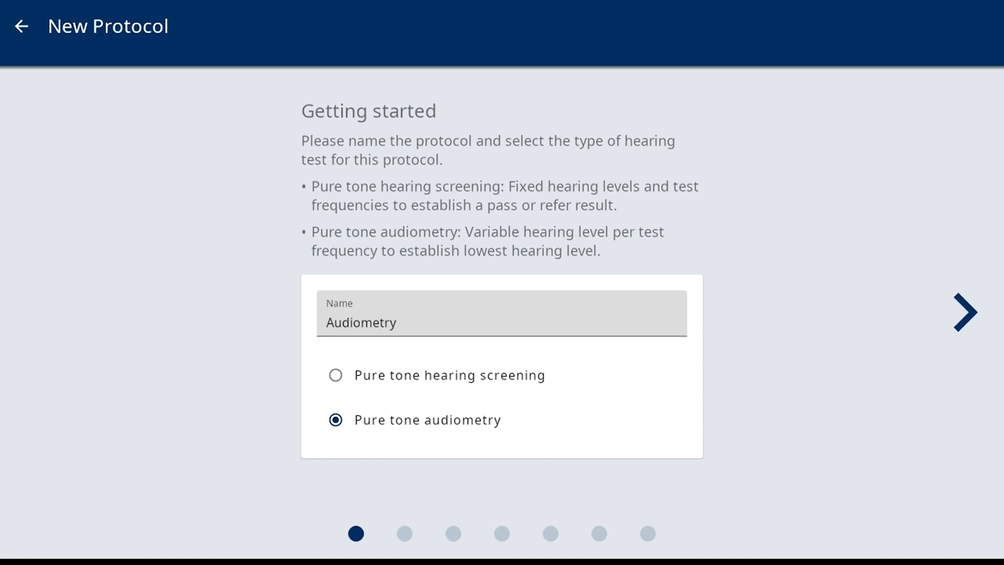
click(966, 312)
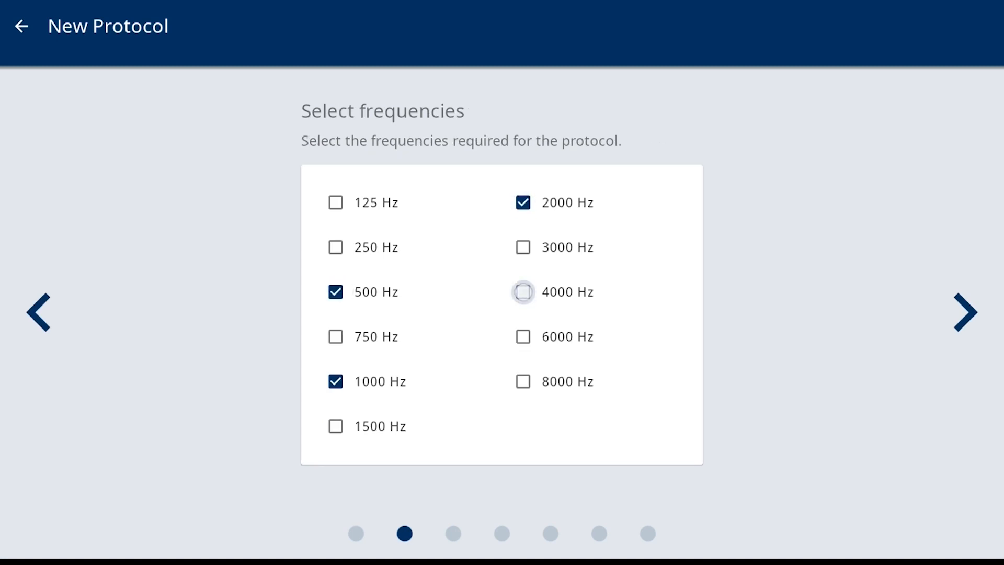
- Add 4000 Hz so the test frequencies are 500, 1000, 2000 and 4000 Hz
click(523, 292)
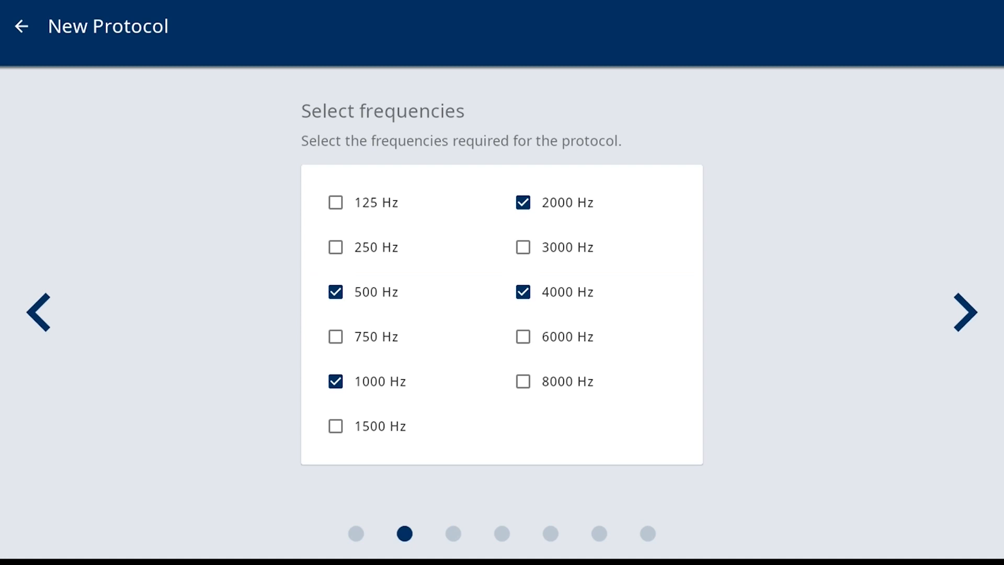
click(965, 313)
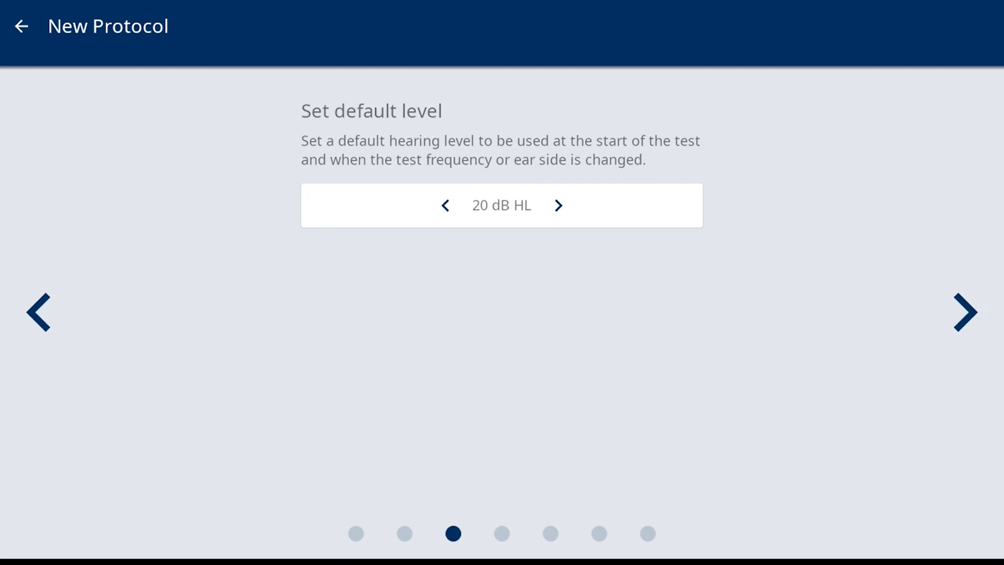
- Raise the default hearing level from 20 to 40 dB HL and continue
click(558, 205)
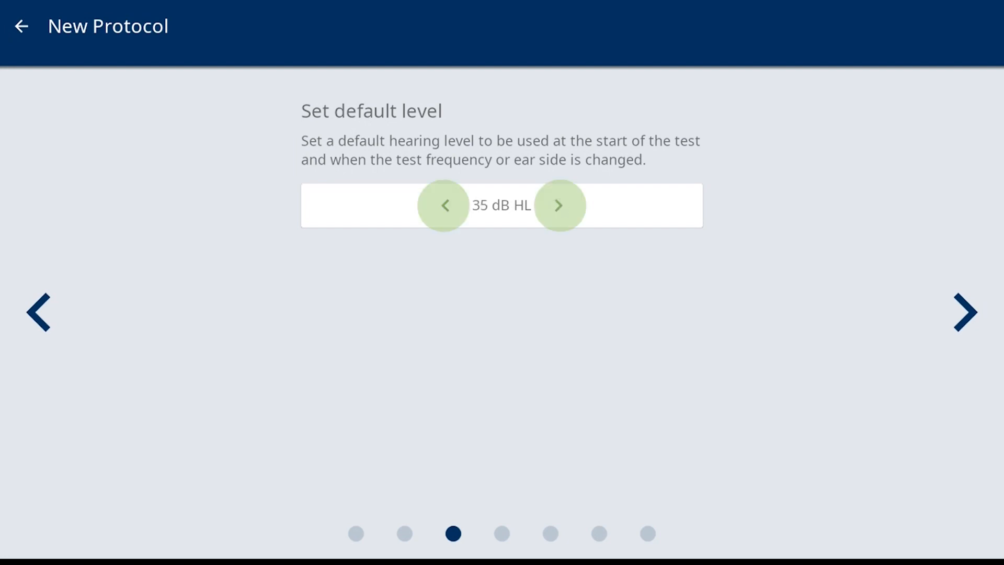
click(558, 206)
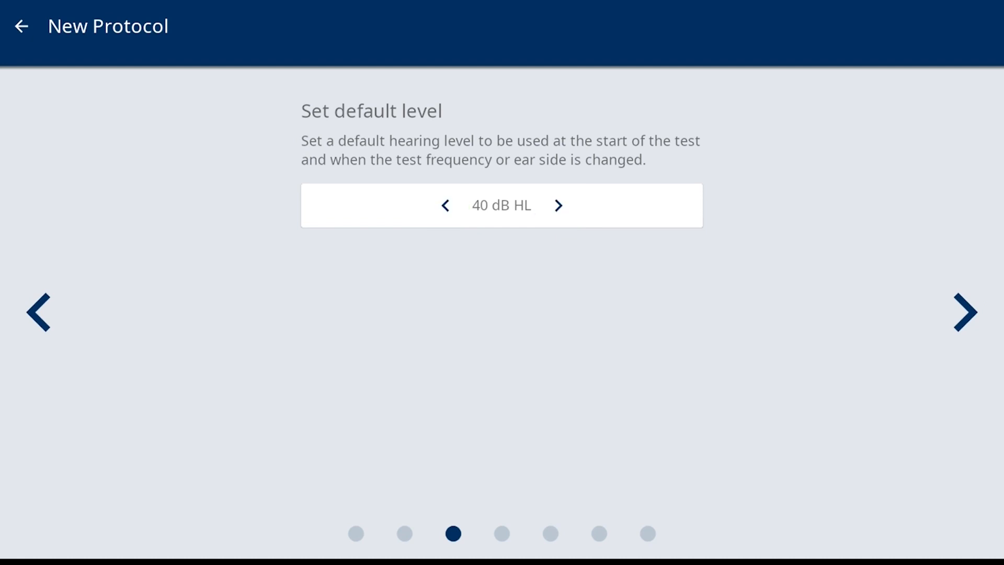
click(964, 312)
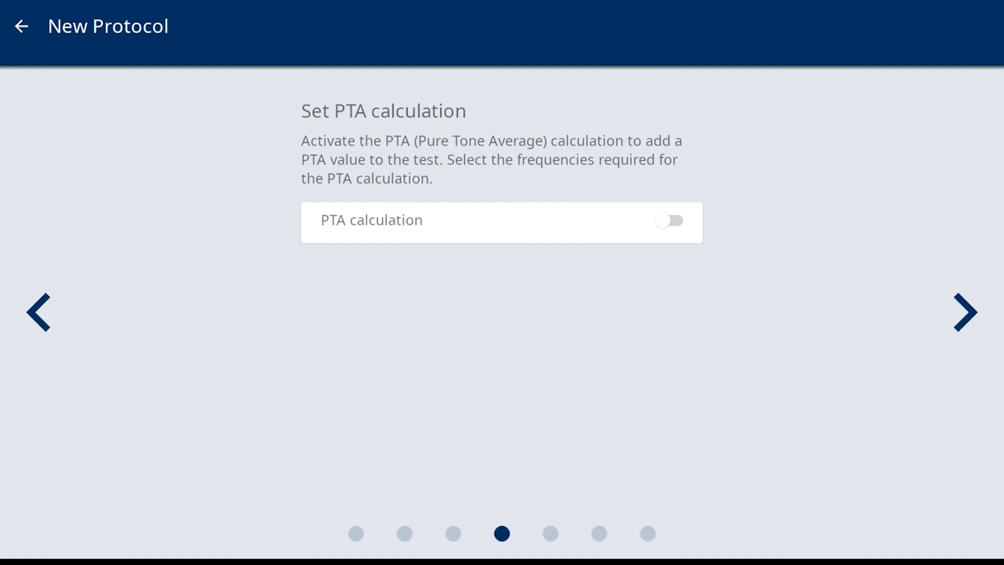
- Enable PTA calculation weighting 500 Hz ×1, 1000 Hz ×2, 2000 Hz ×1, 4000 Hz off
click(668, 221)
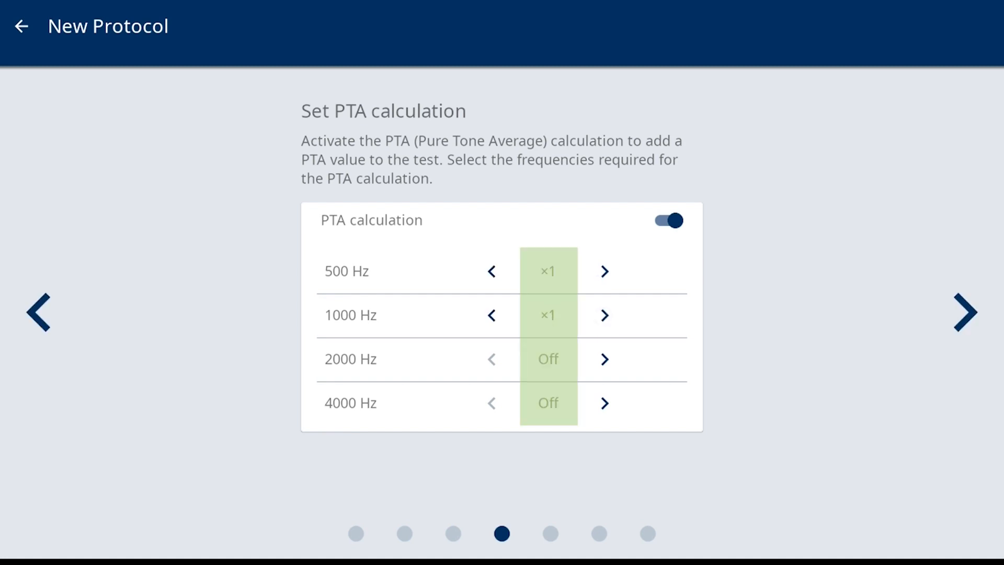
click(604, 359)
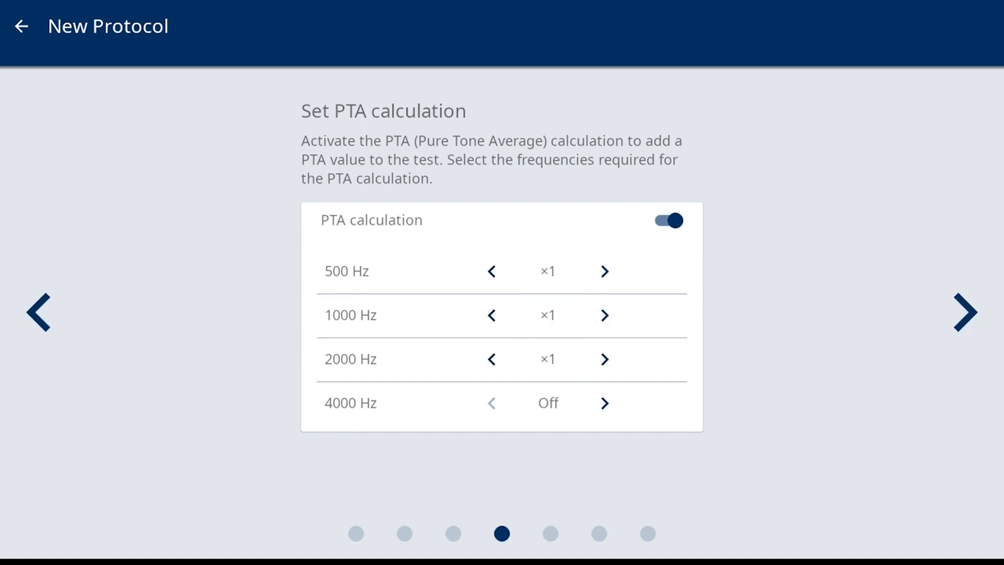
click(547, 315)
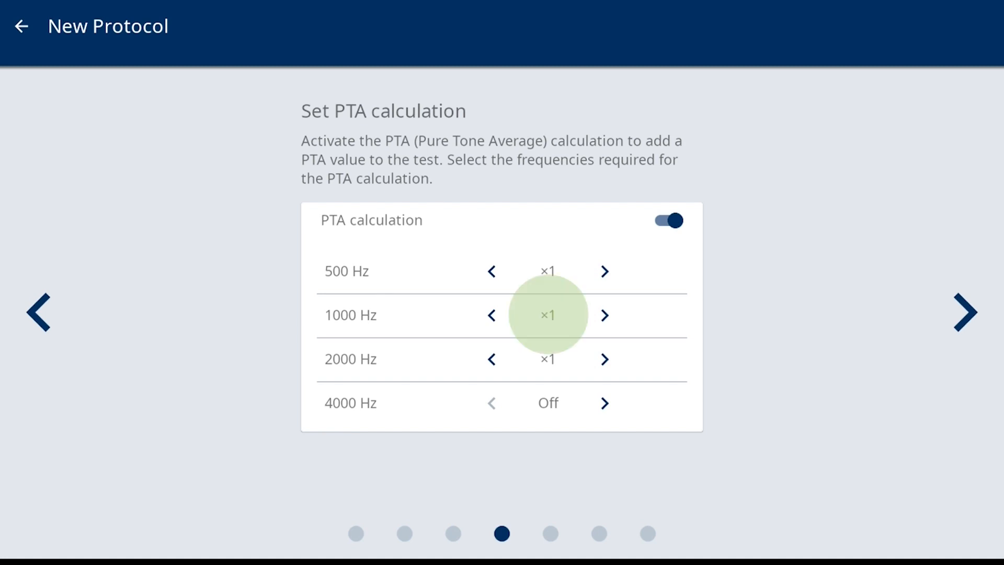
click(604, 315)
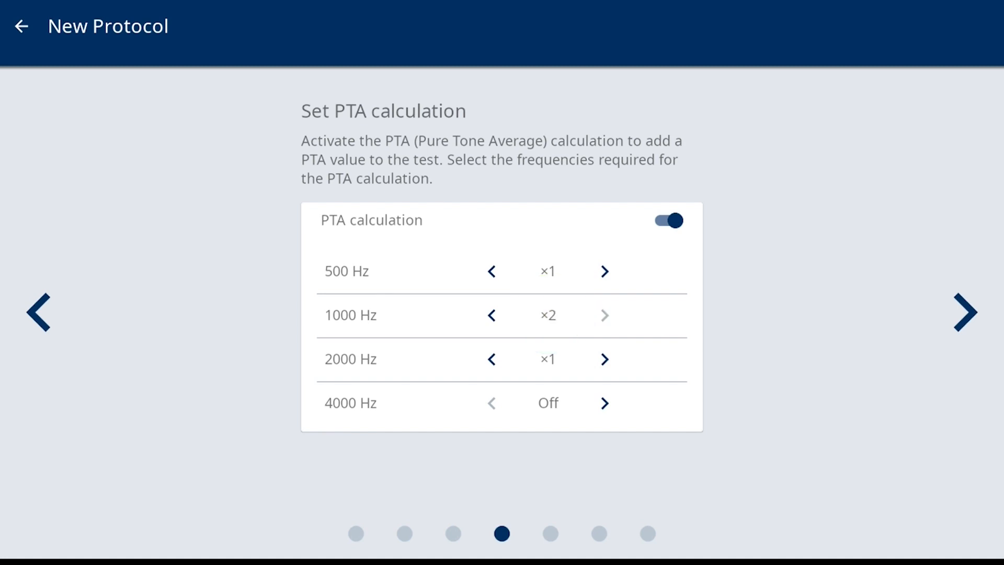
click(964, 313)
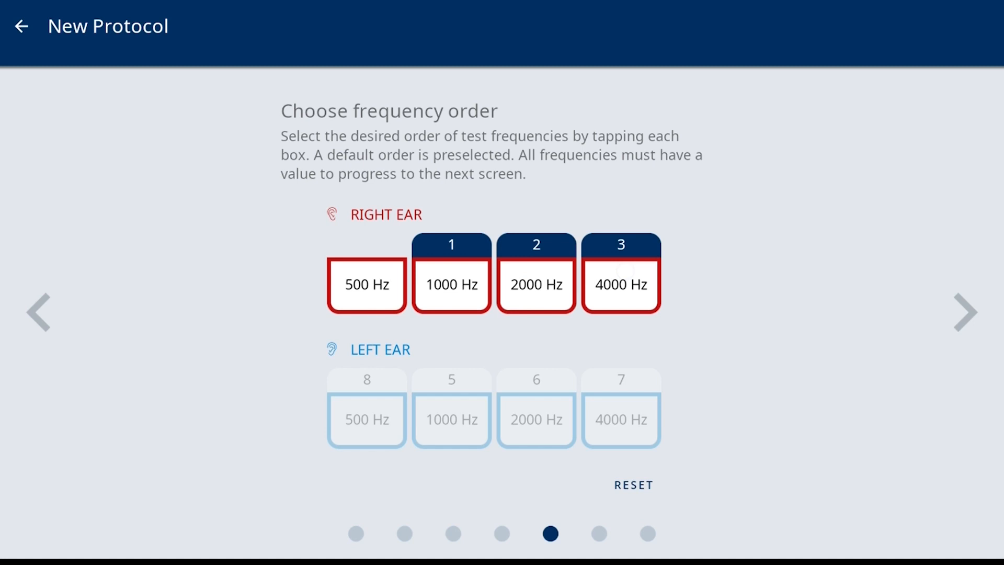
- Number right-ear 500 Hz as the fourth tested frequency and continue
click(366, 283)
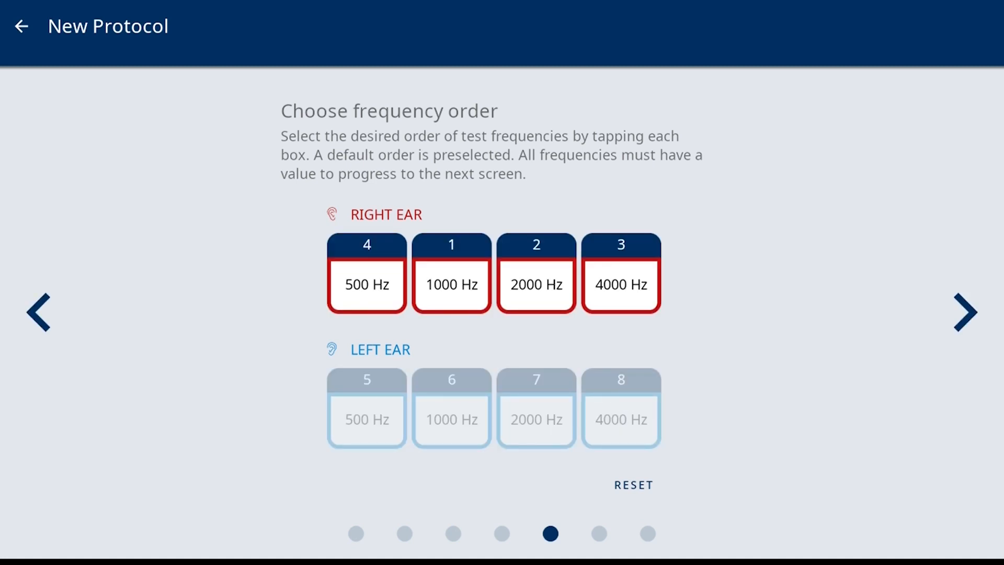
click(965, 313)
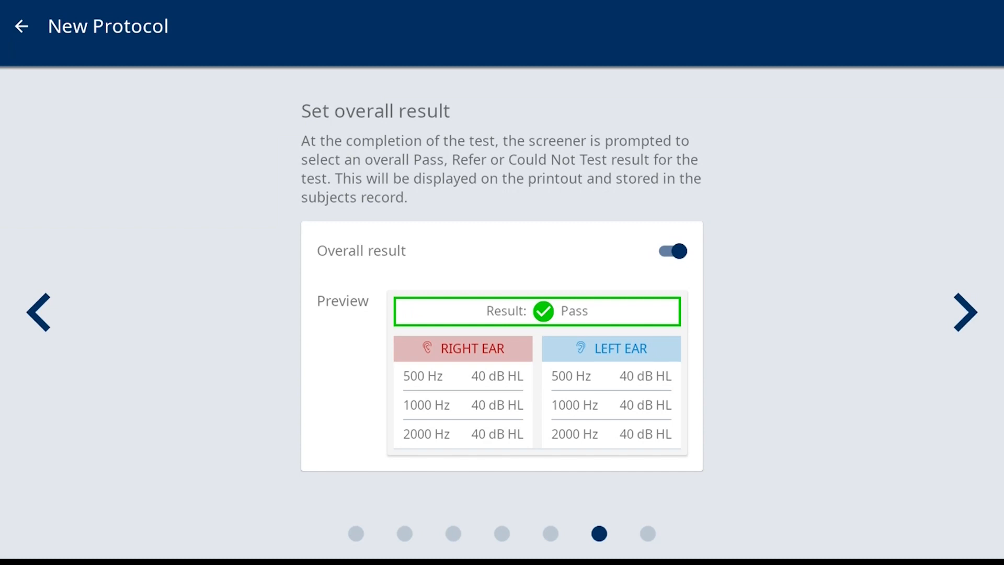
- Toggle Overall result off and back on, leaving it enabled, and continue
click(672, 250)
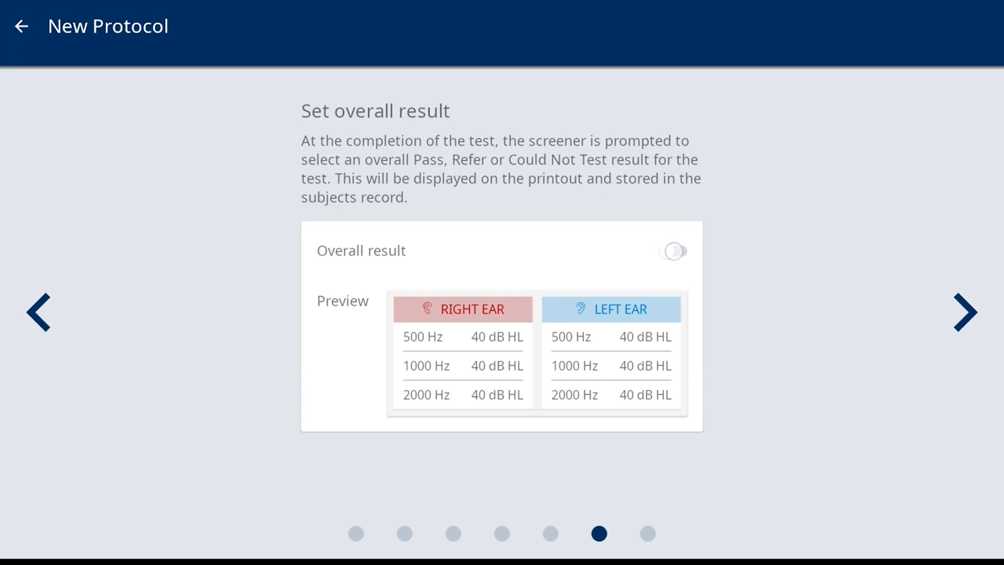
click(672, 250)
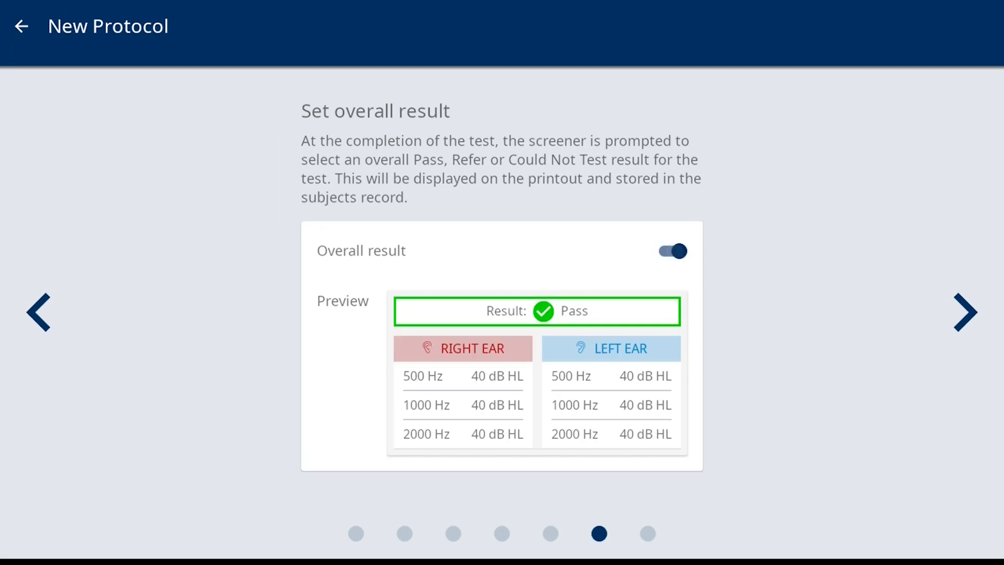
click(966, 312)
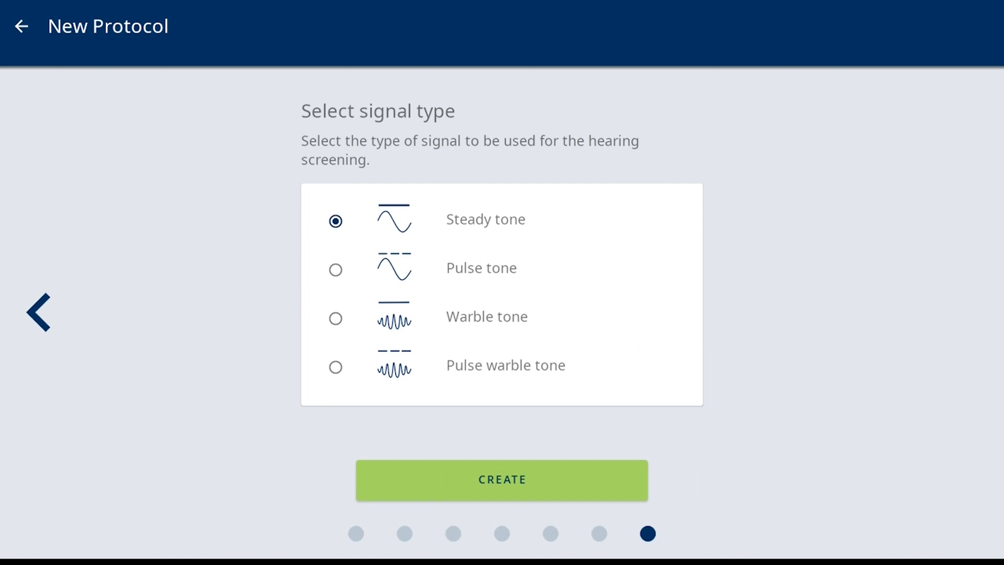
- Create the Audiometry protocol with Steady tone as its signal
click(501, 480)
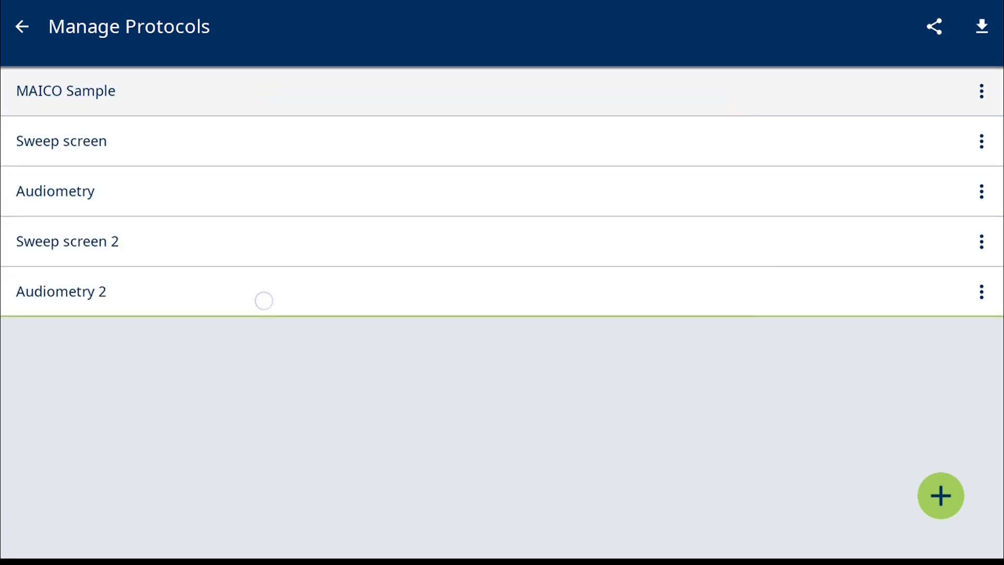
- Drag MAICO Sample to the bottom of the protocol list
drag(65, 90, 65, 292)
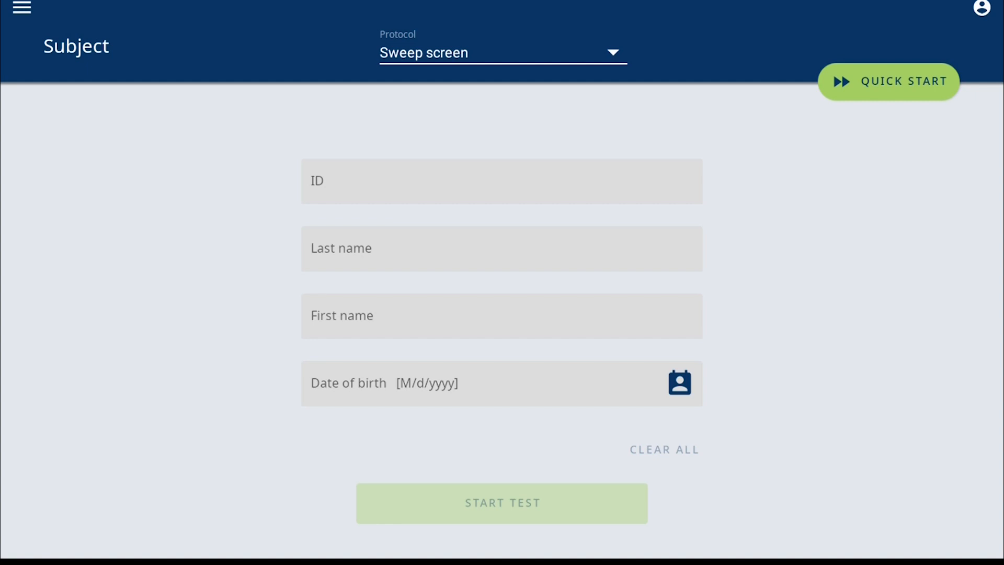
- Choose Audiometry from the Subject screen's Protocol dropdown
click(612, 53)
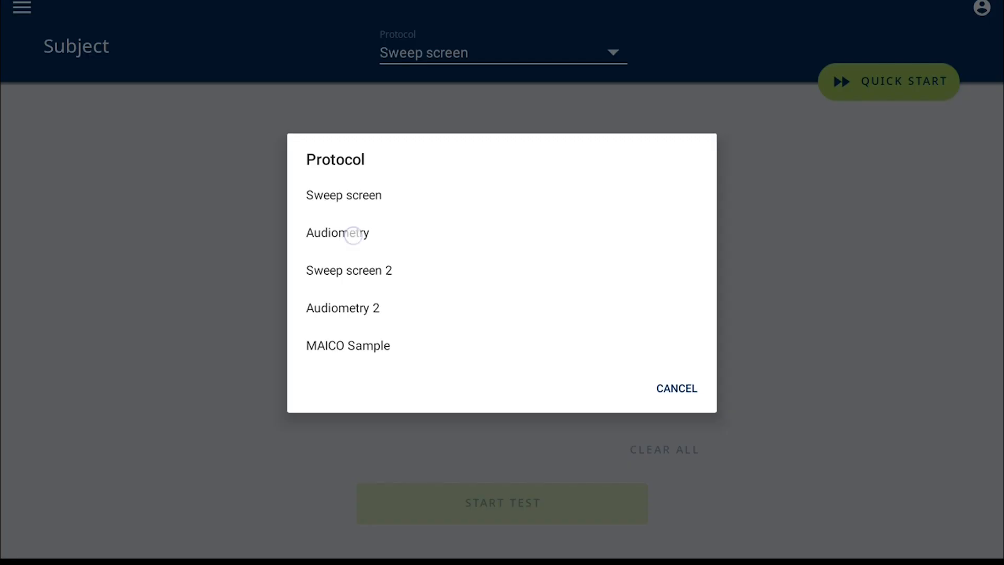
click(338, 232)
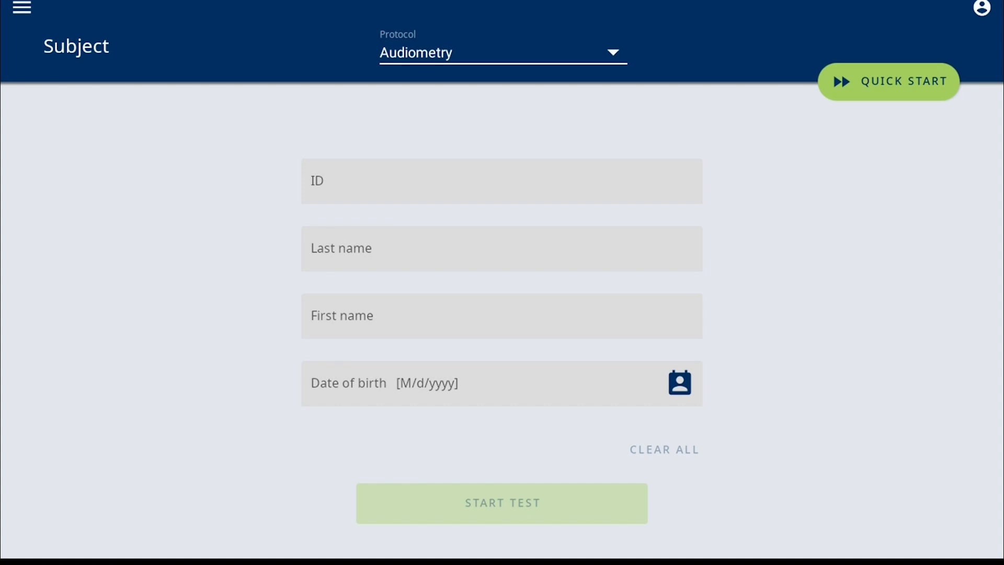